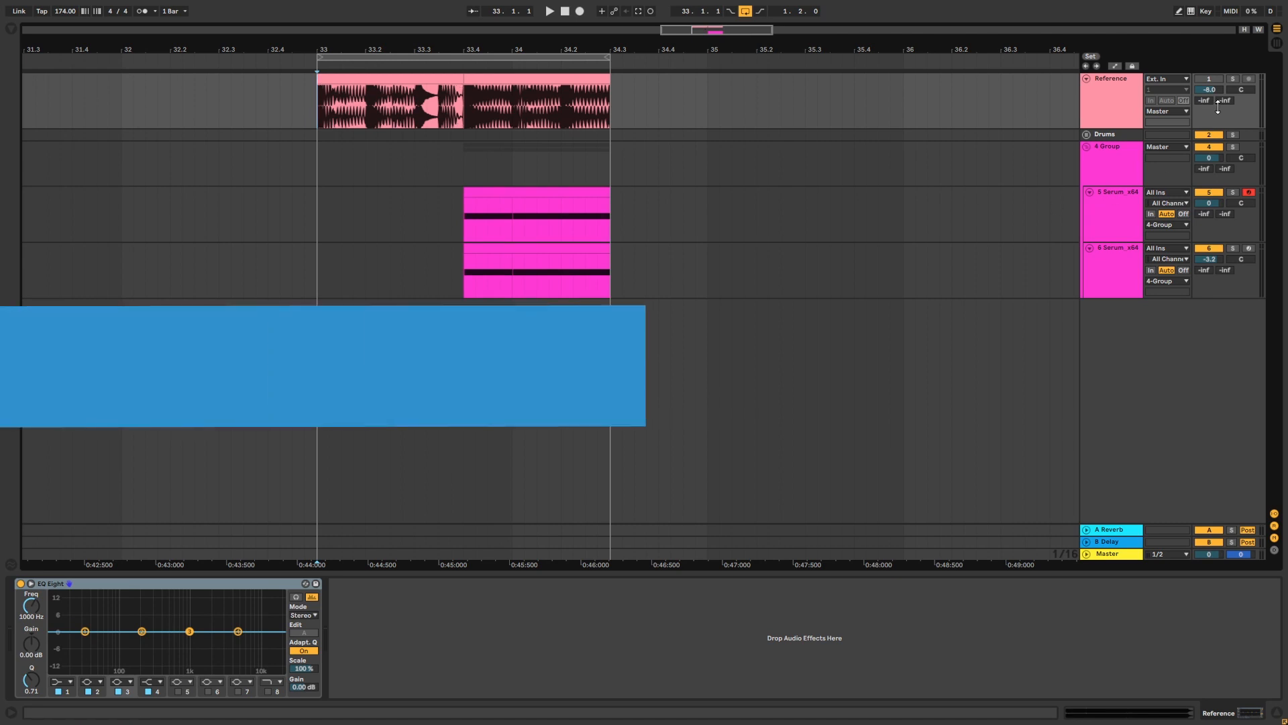
Select the sub bass Serum track and bring up its Serum_x64 device window
click(548, 10)
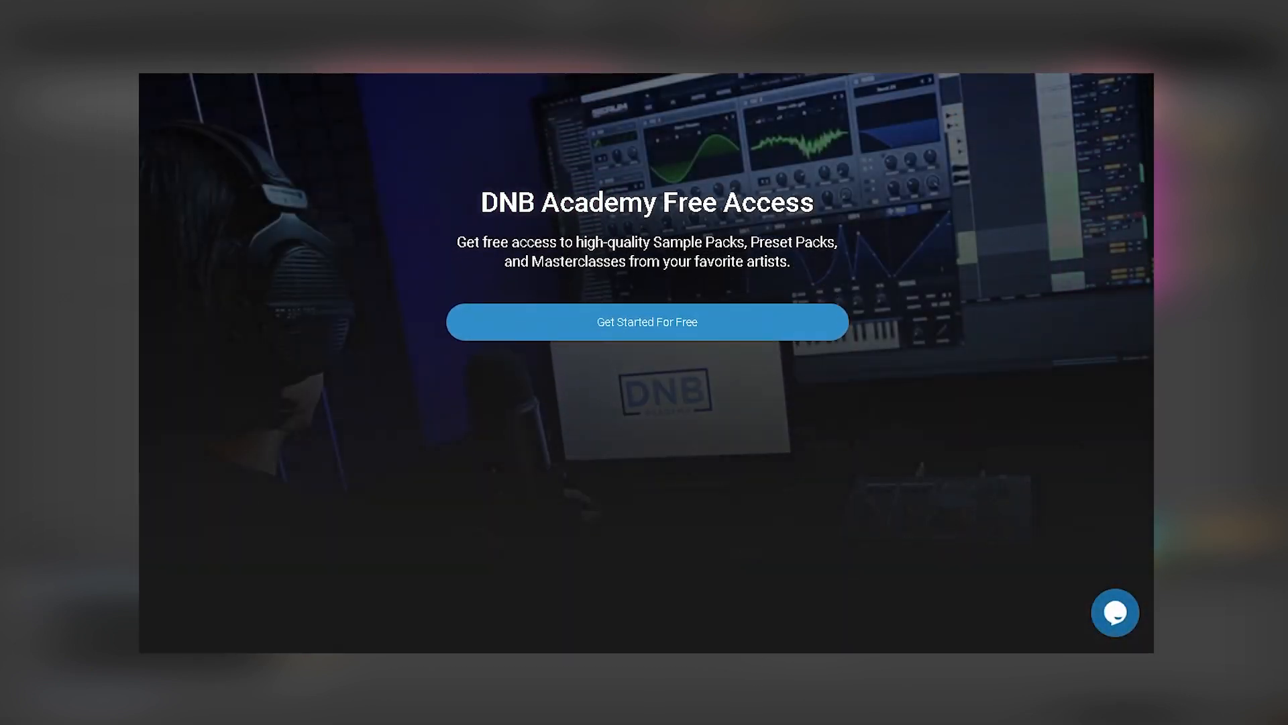
scroll(down, 3)
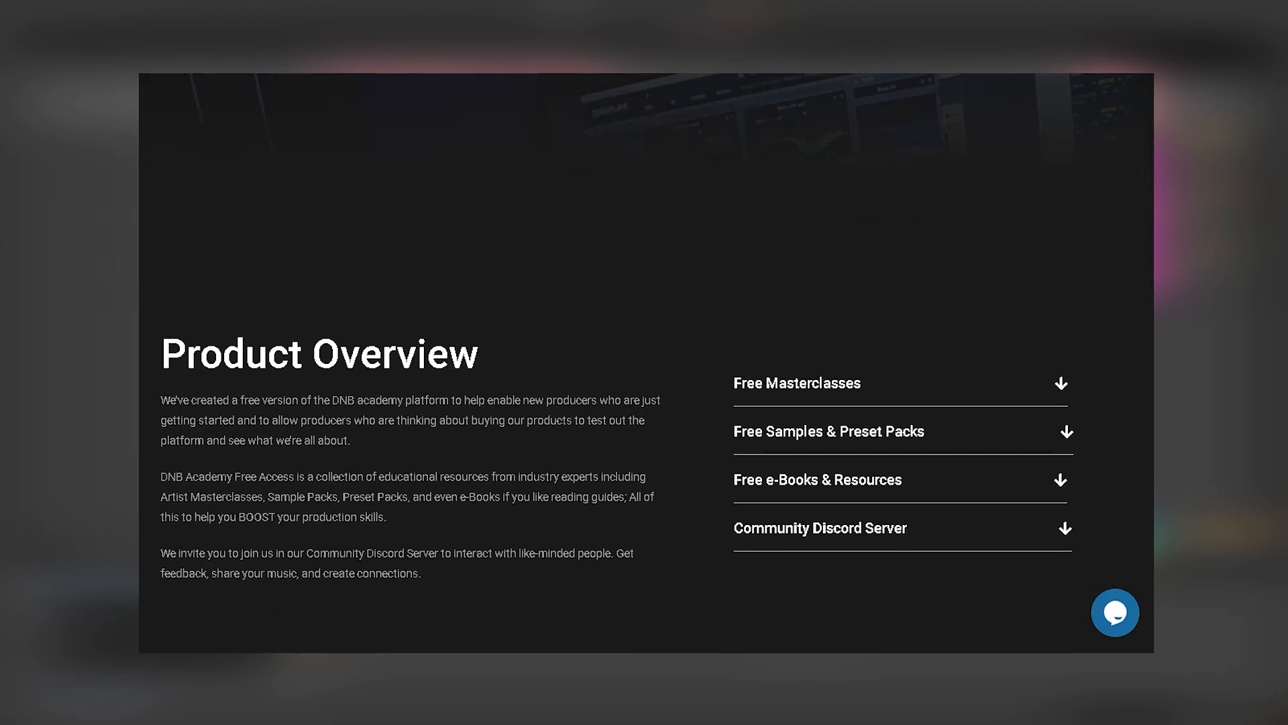
click(796, 383)
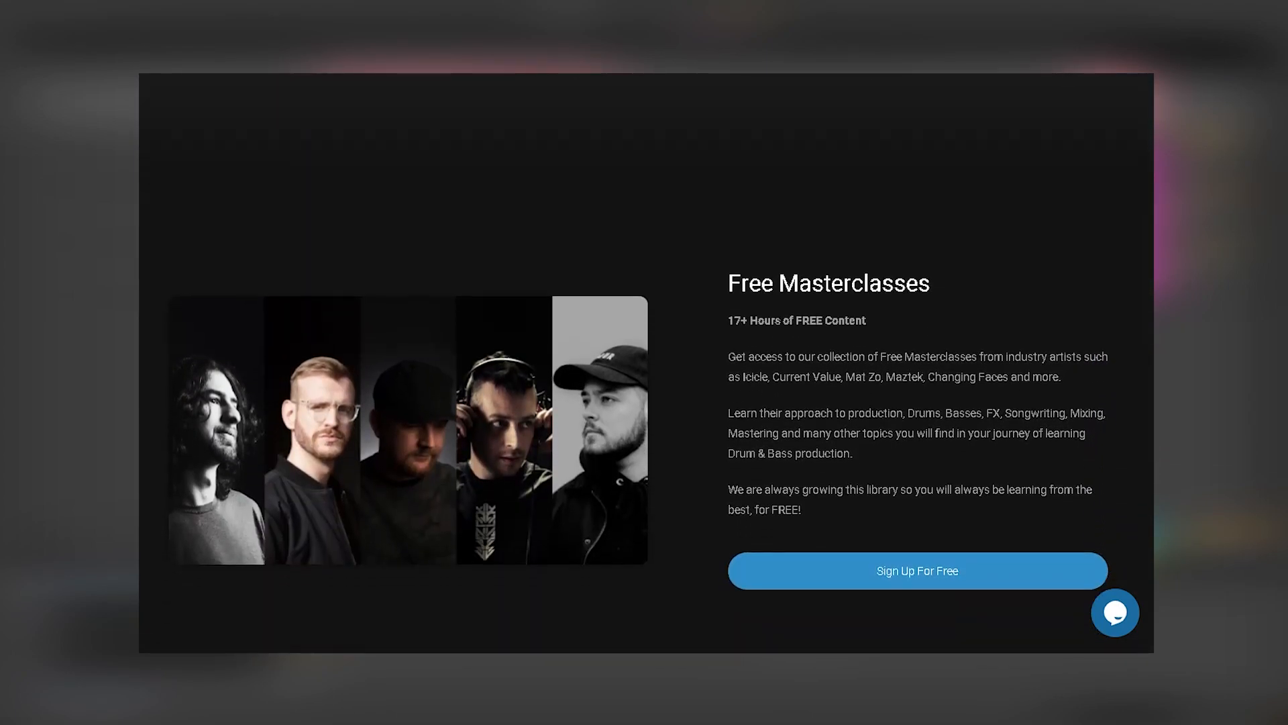
scroll(down, 3)
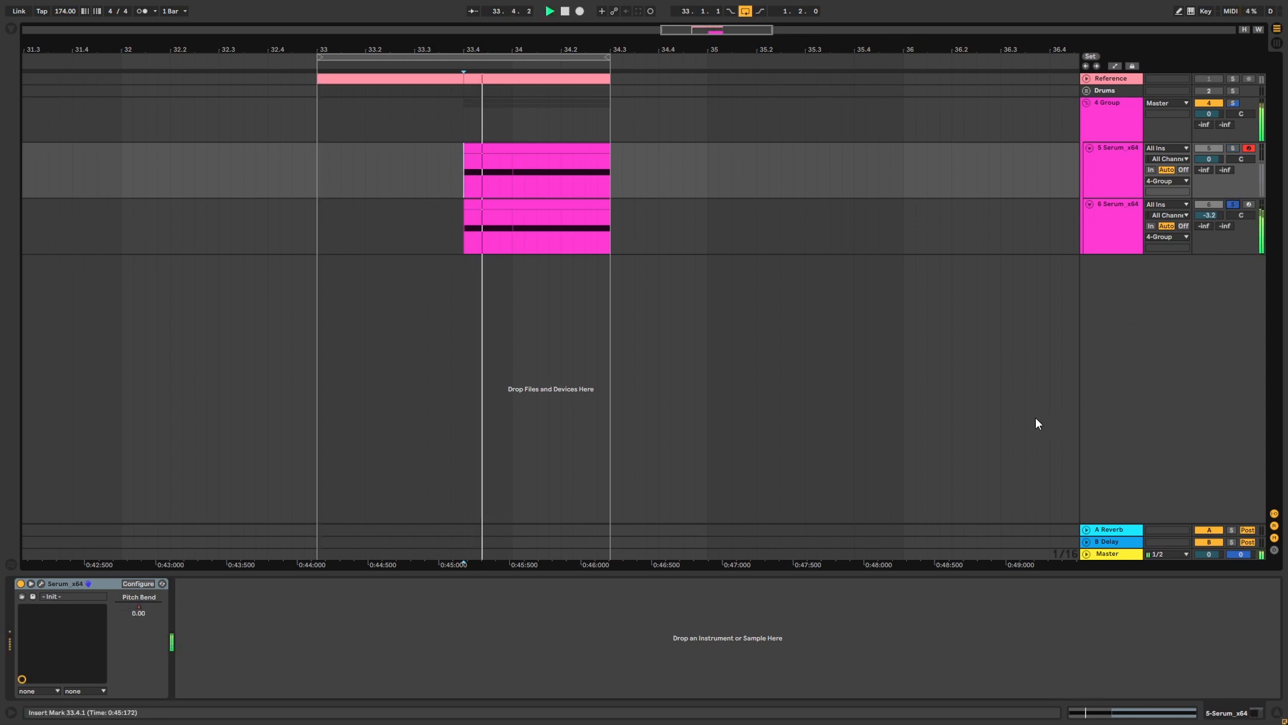
click(564, 10)
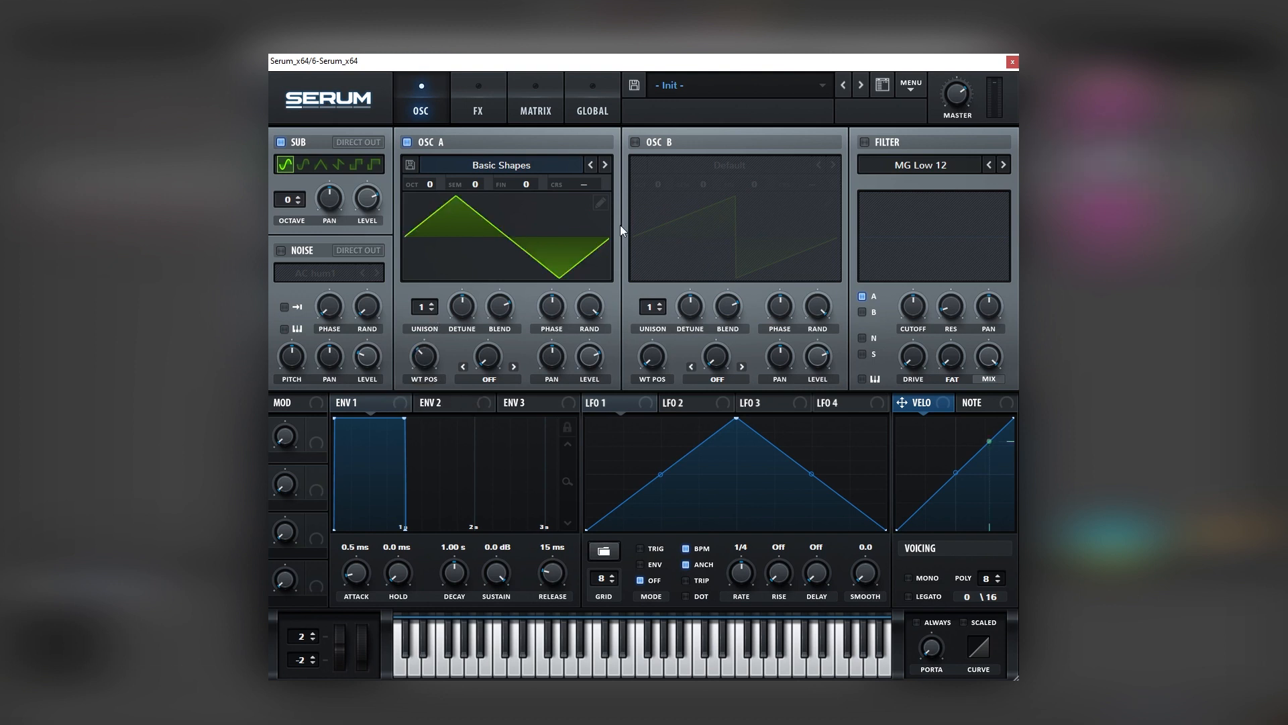
mouse_move(290, 259)
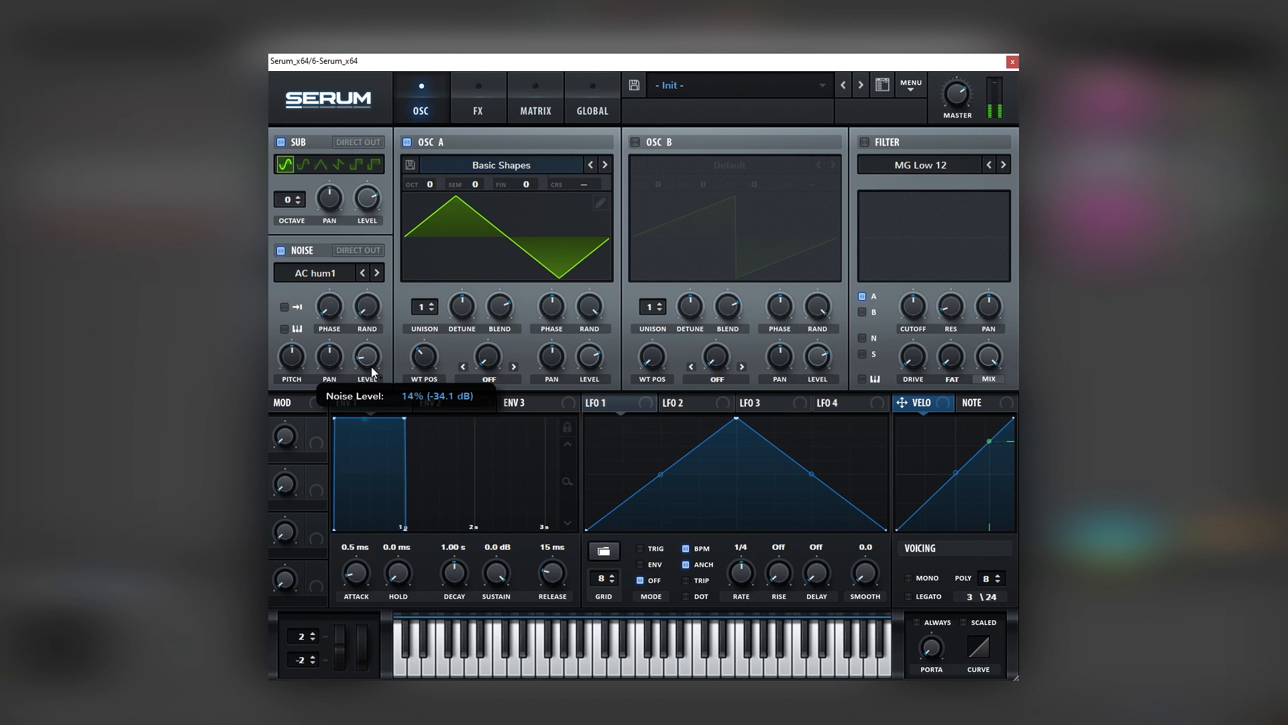
Add AC hum1 noise at 14% to the triangle sub, enable Tube distortion at 81% drive, and audition it
click(477, 97)
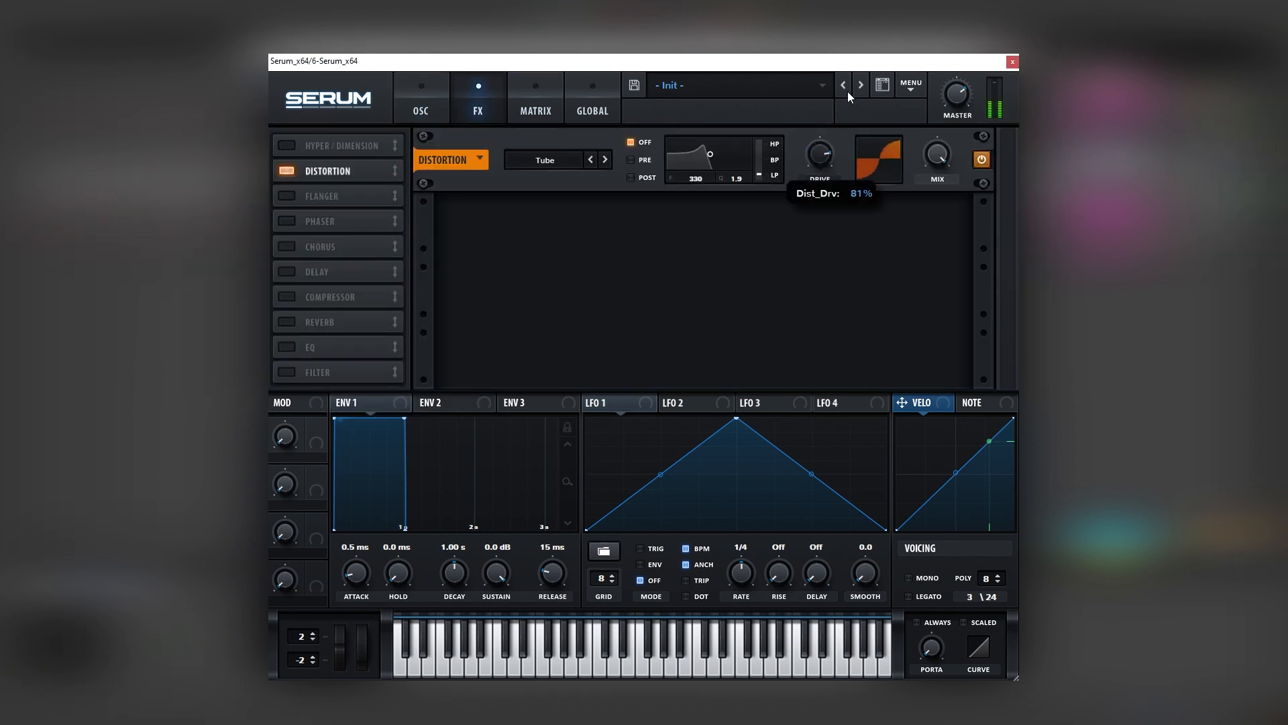
mouse_move(456, 135)
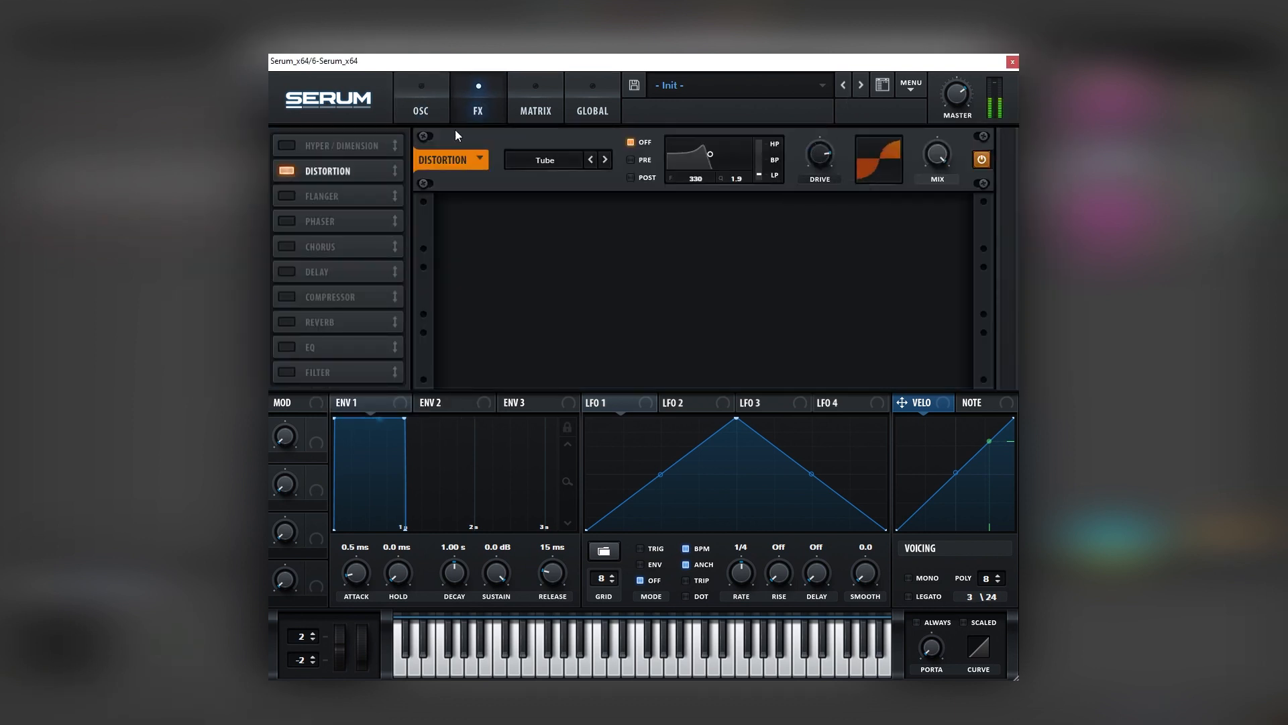
click(420, 99)
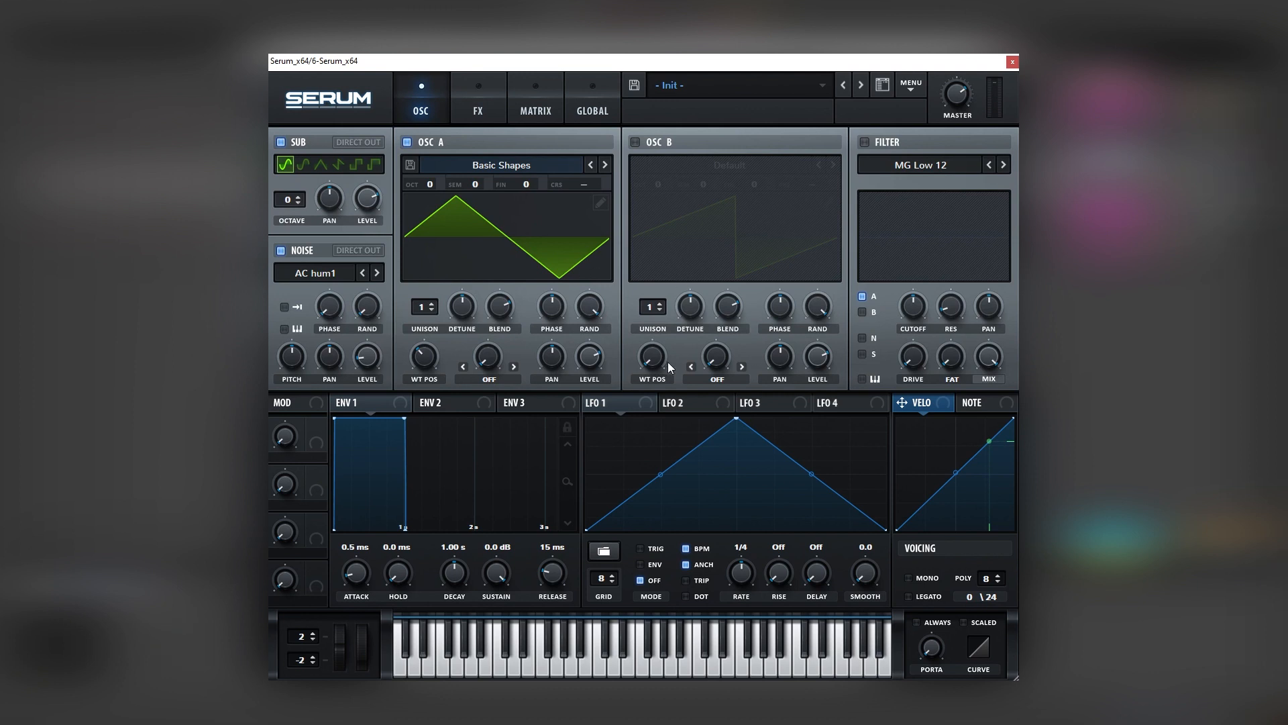
drag(589, 357, 589, 345)
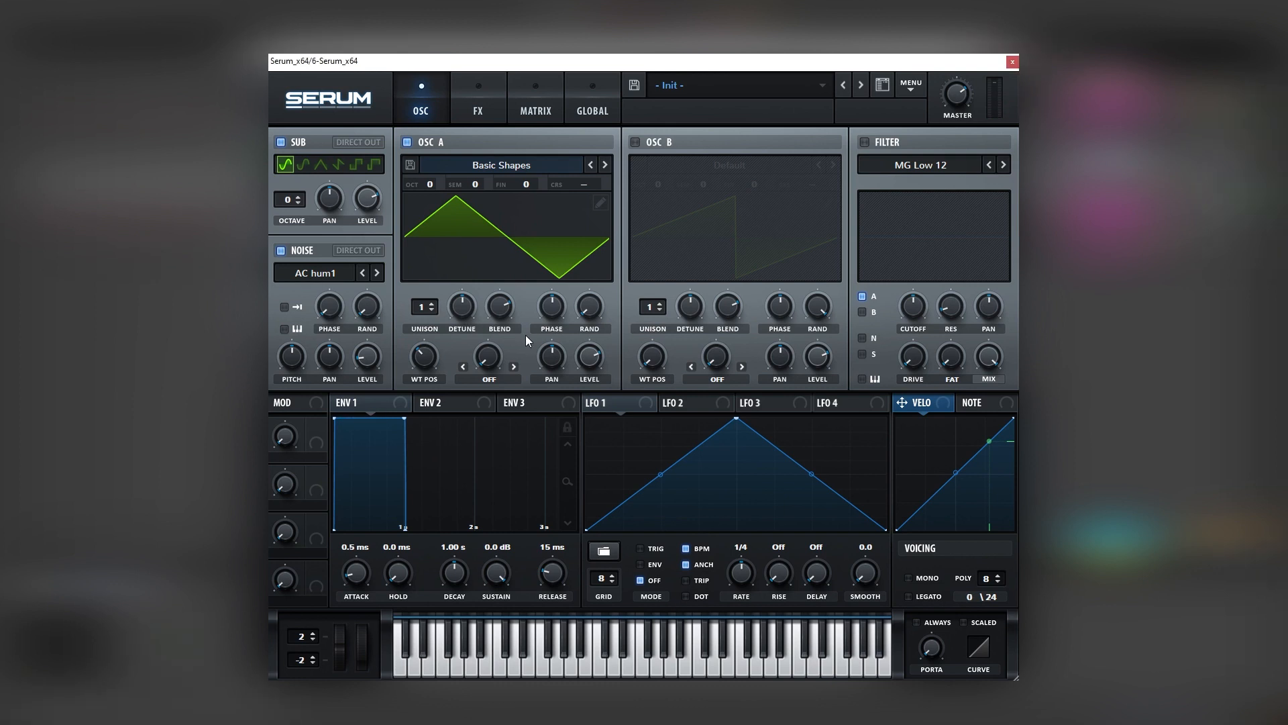
mouse_move(458, 479)
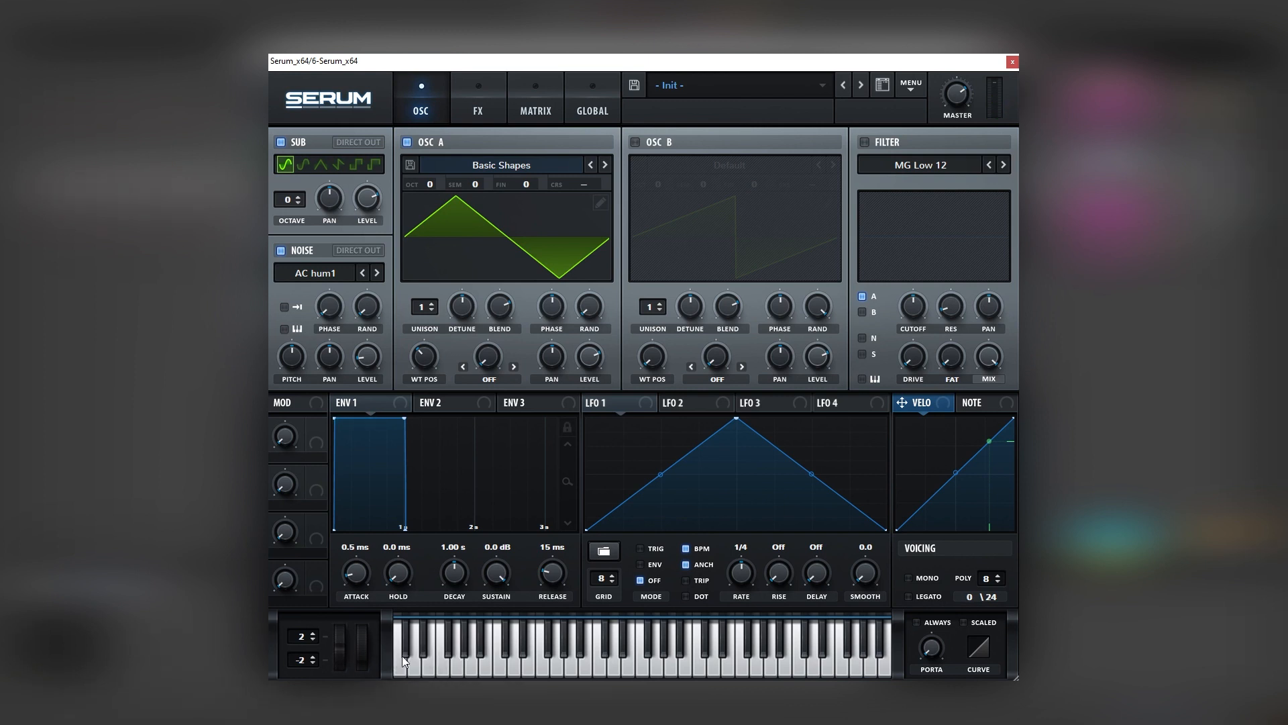
click(1011, 61)
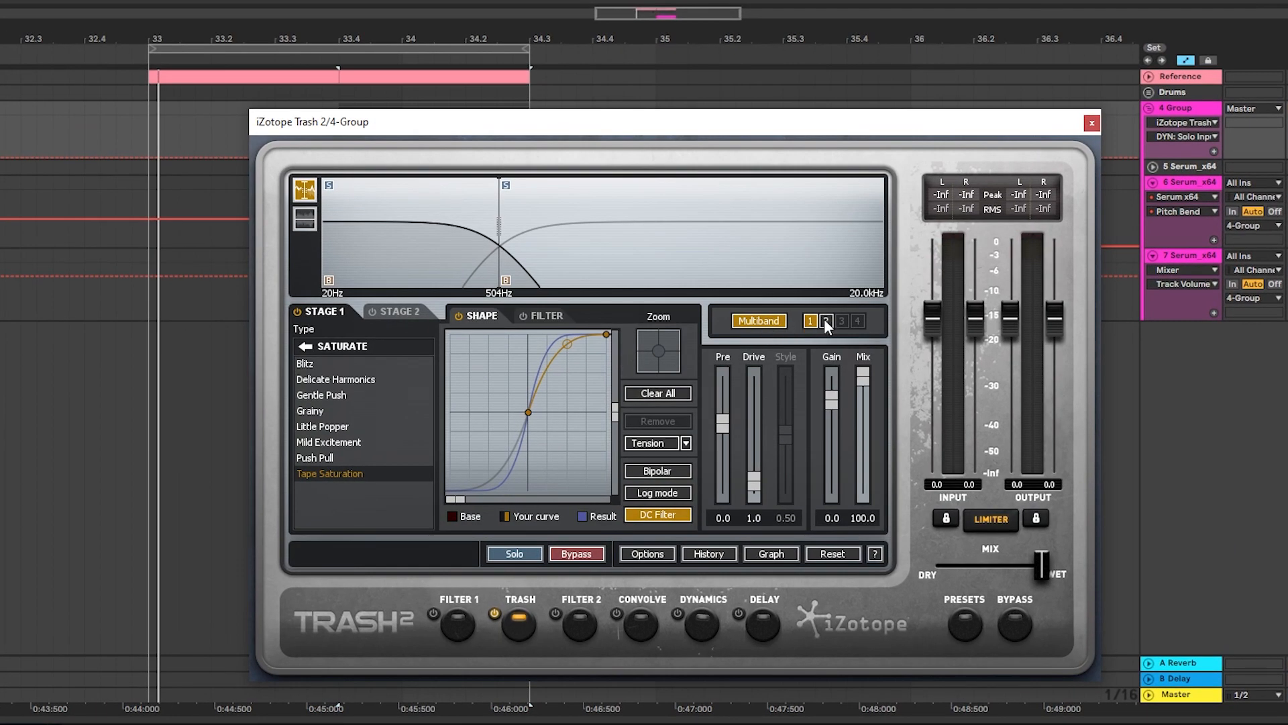
Keep Tape Saturation on band 1 below 504 Hz and set band 2's Stage 1 type to None
click(826, 321)
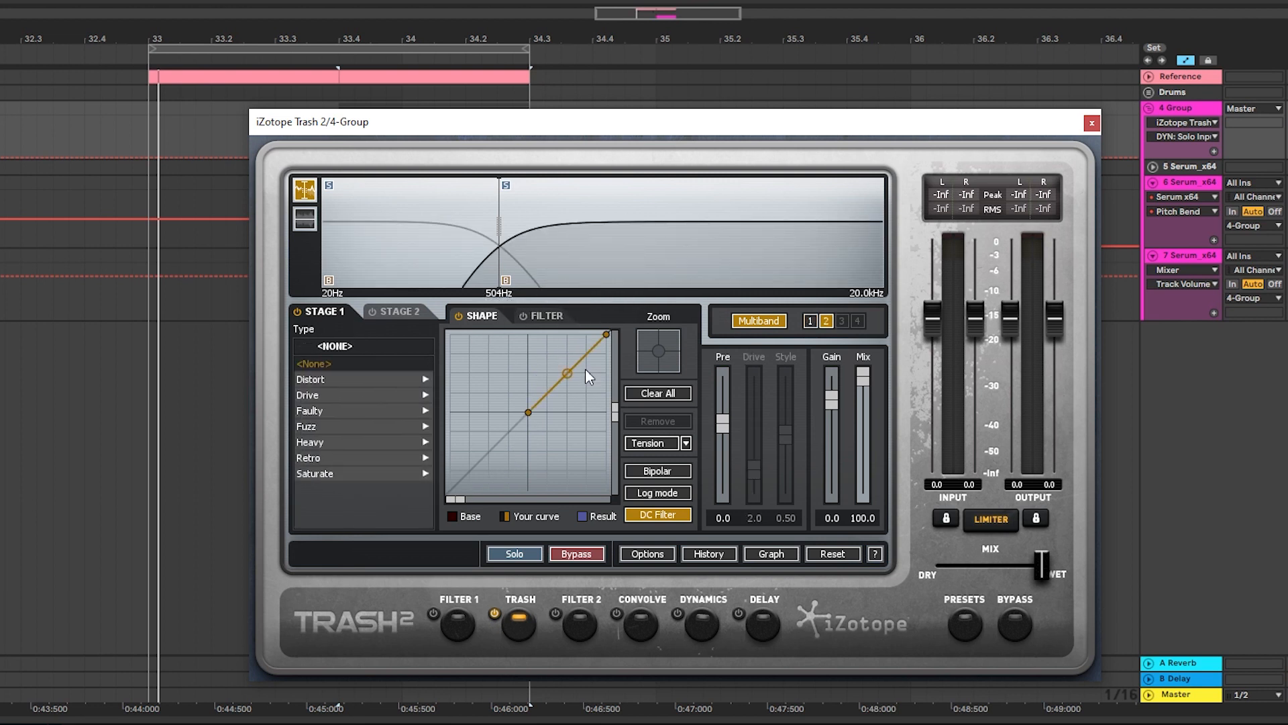
click(315, 473)
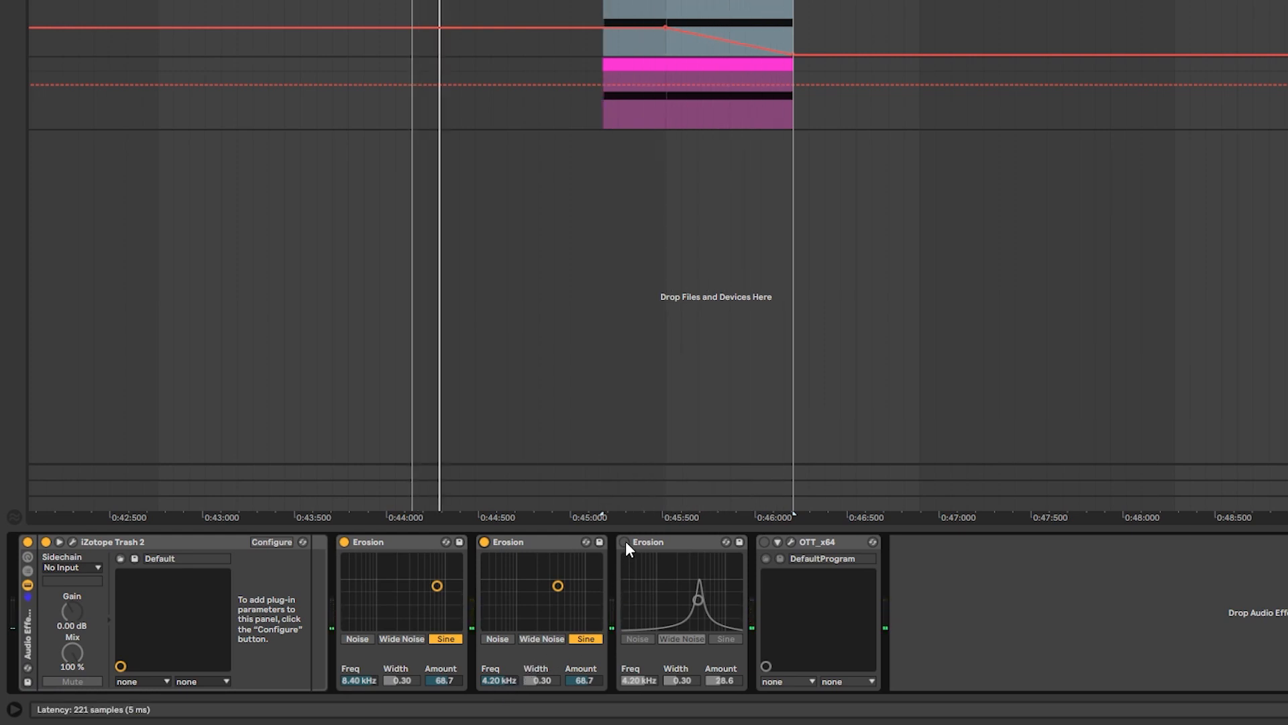
Enable the third Erosion device on the group and set it to Wide Noise at 4.20 kHz
click(682, 638)
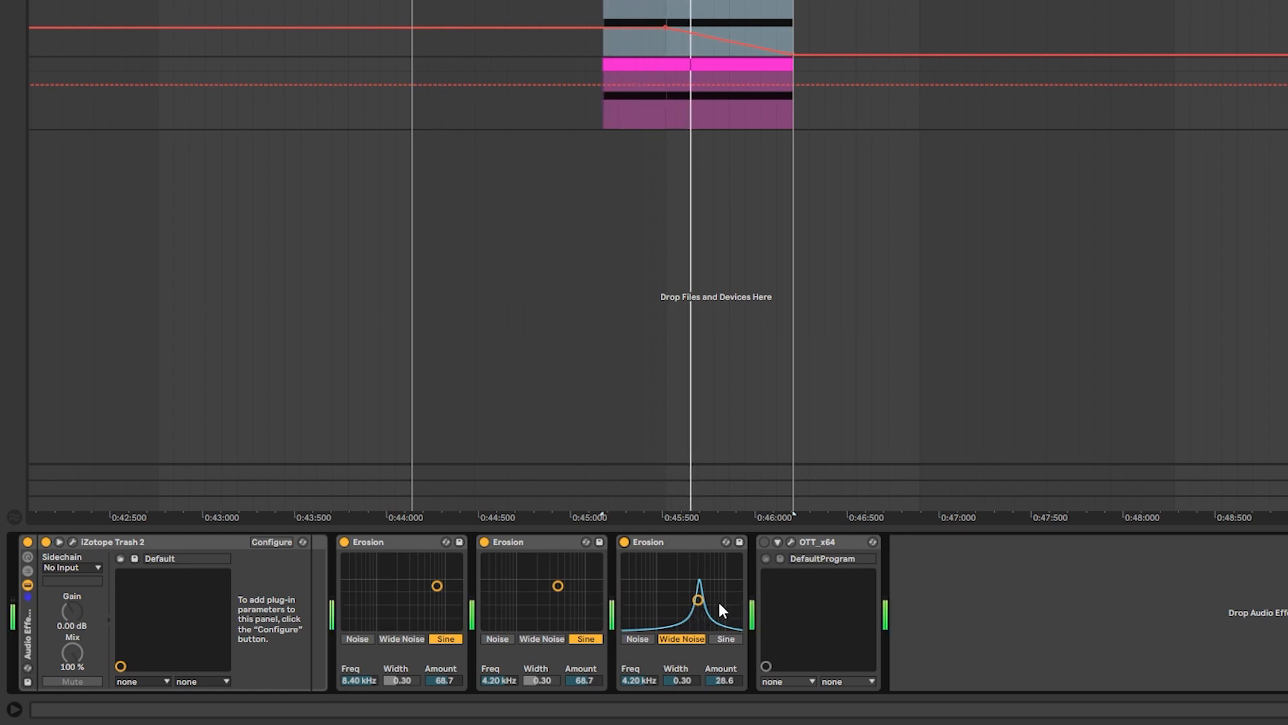
click(821, 541)
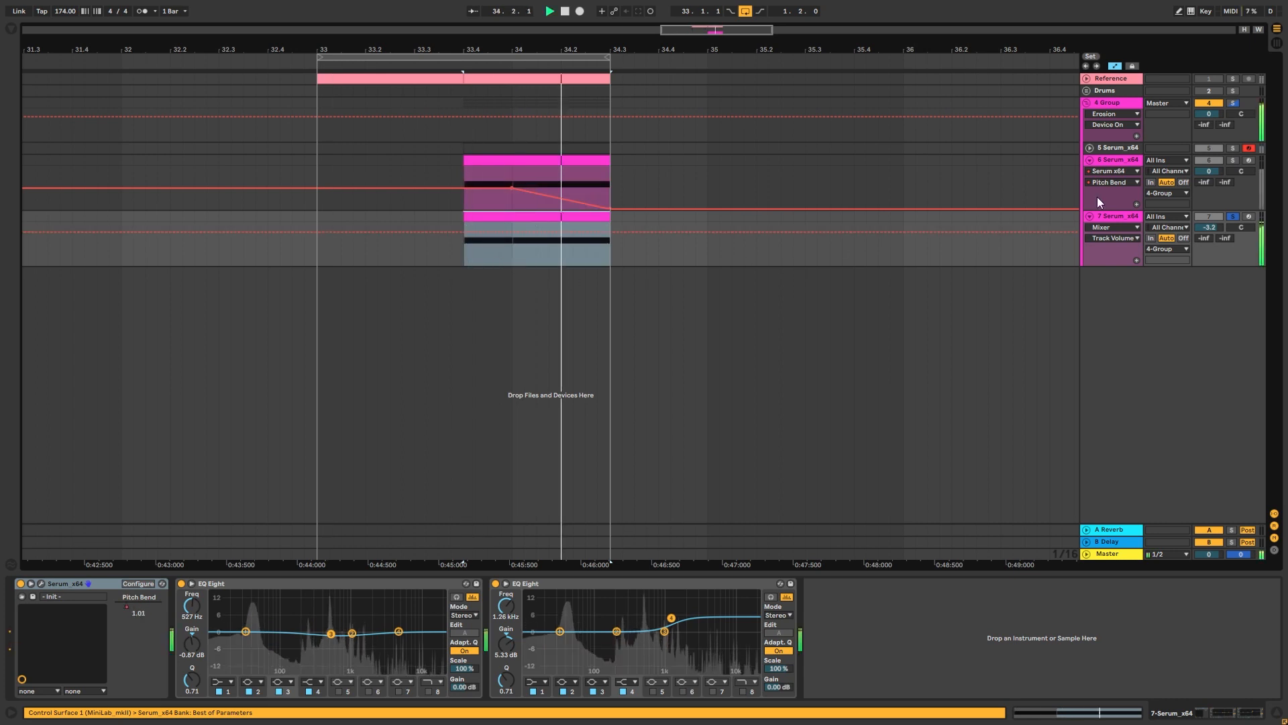
Bring up the initialised Serum_x64 window on the lead track
click(1105, 102)
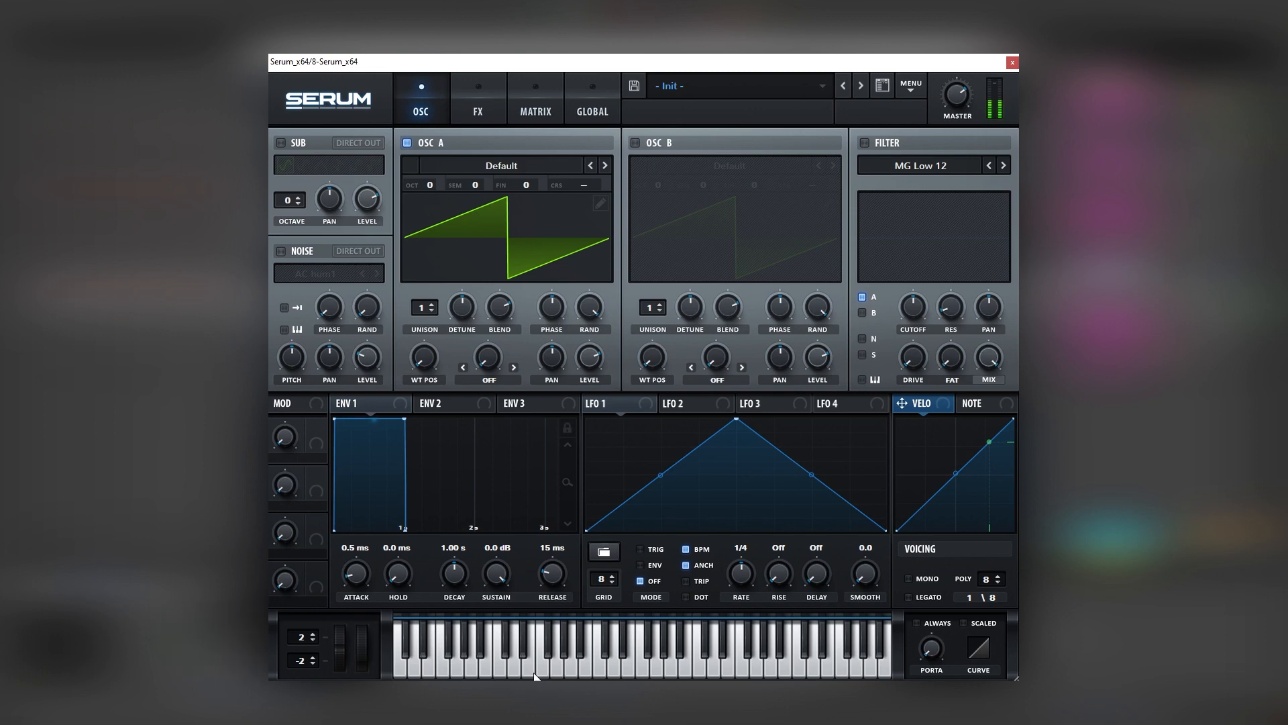
Enable a sine Sub and set OSC A and B to sine, OCT +3, SEM -5 and +7
drag(343, 637, 340, 647)
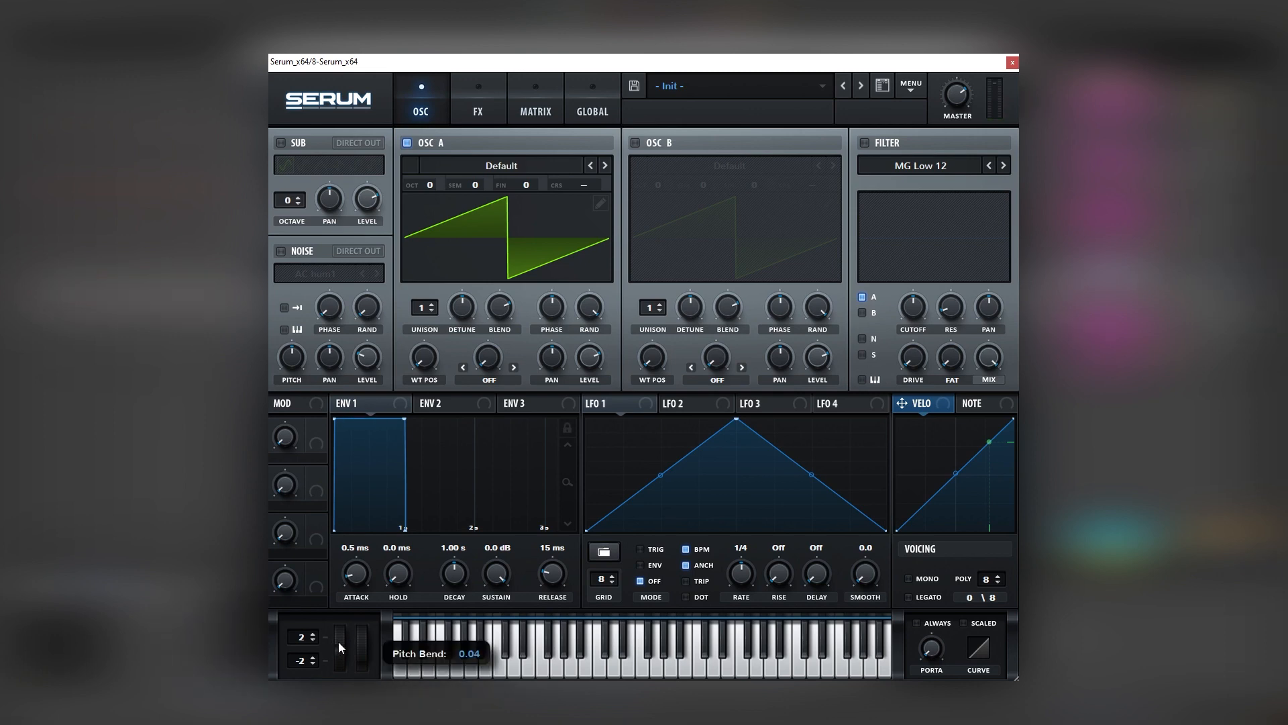
click(500, 165)
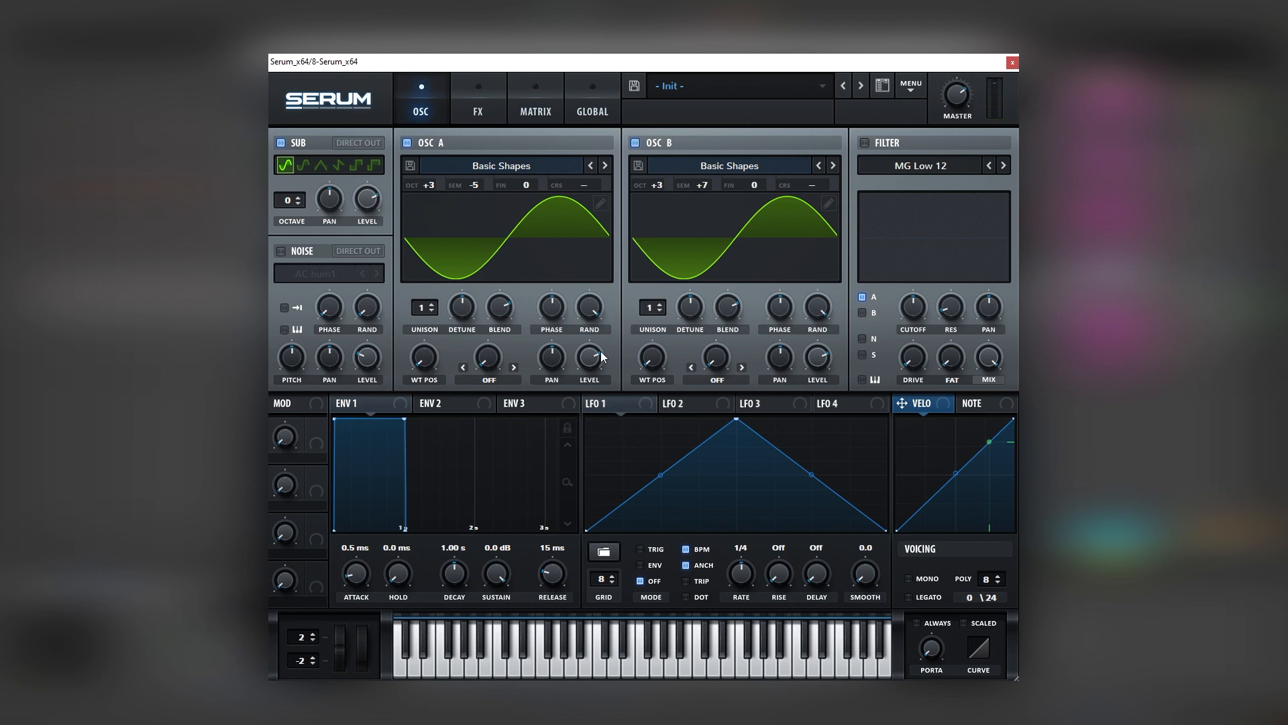
mouse_move(563, 294)
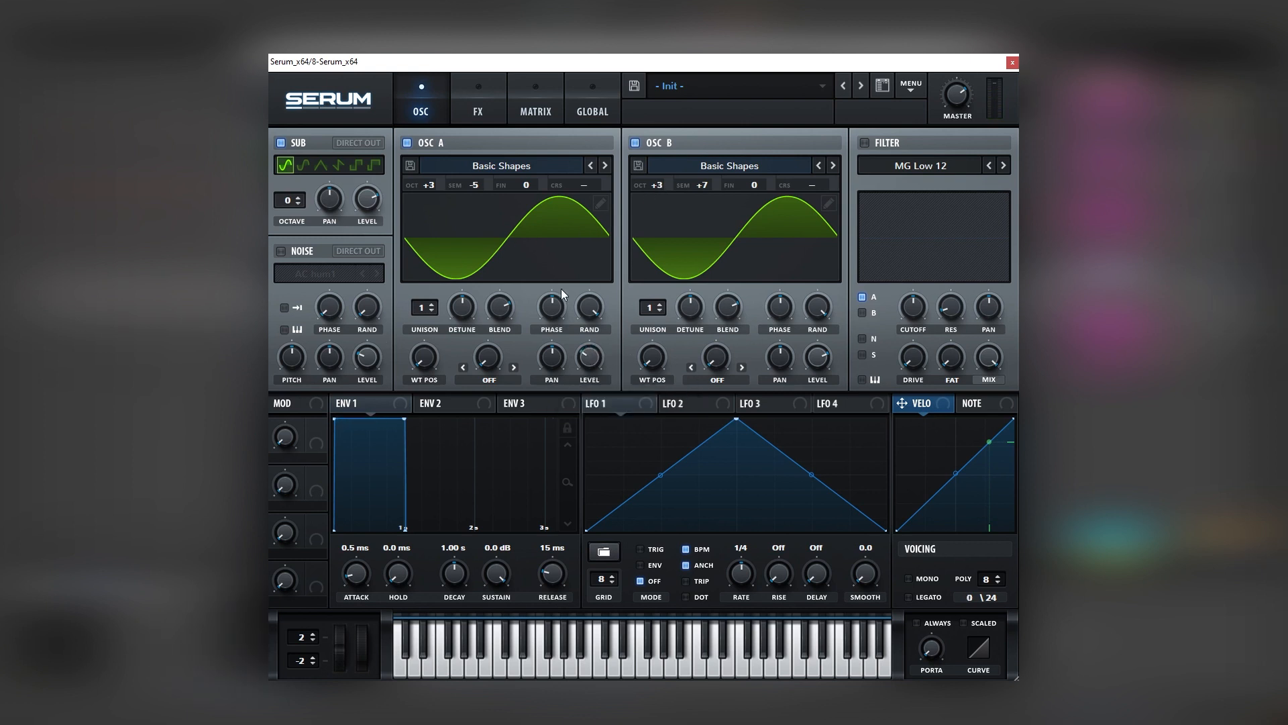
mouse_move(700, 322)
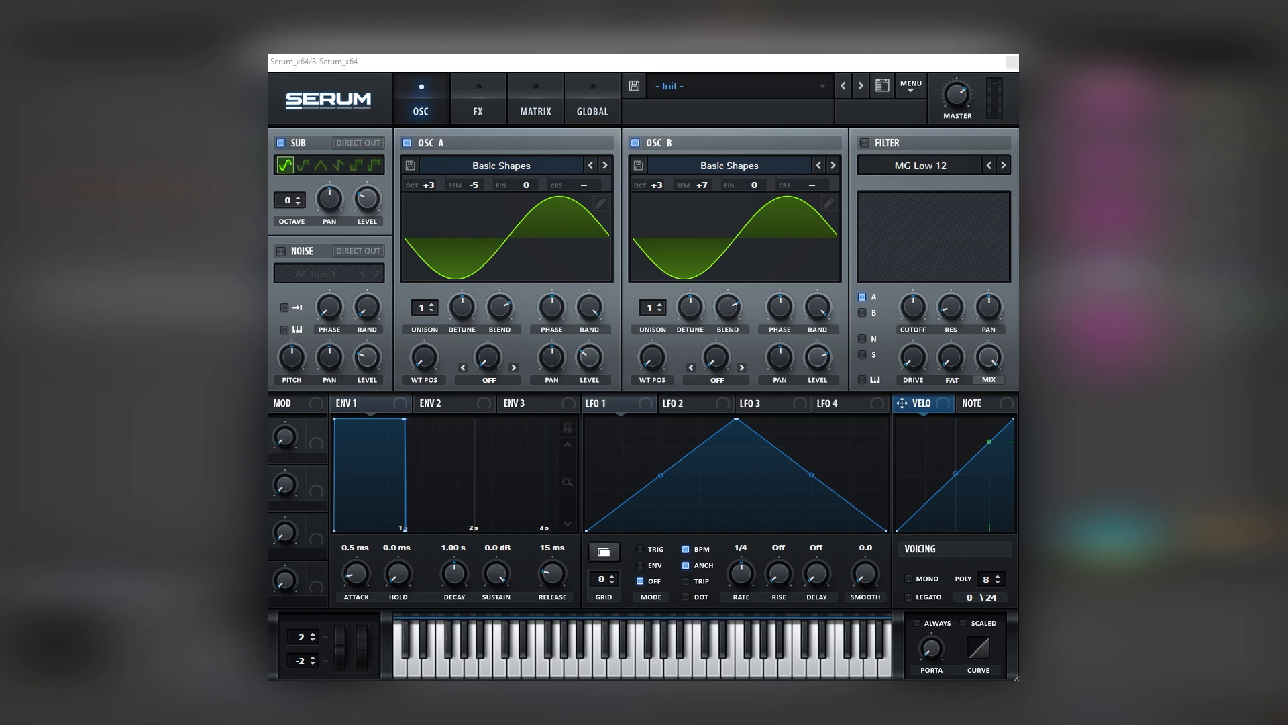
Route the lead through Downsample distortion, a PP 12 filter, Chorus and a Compressor with 3.7 dB gain
click(477, 97)
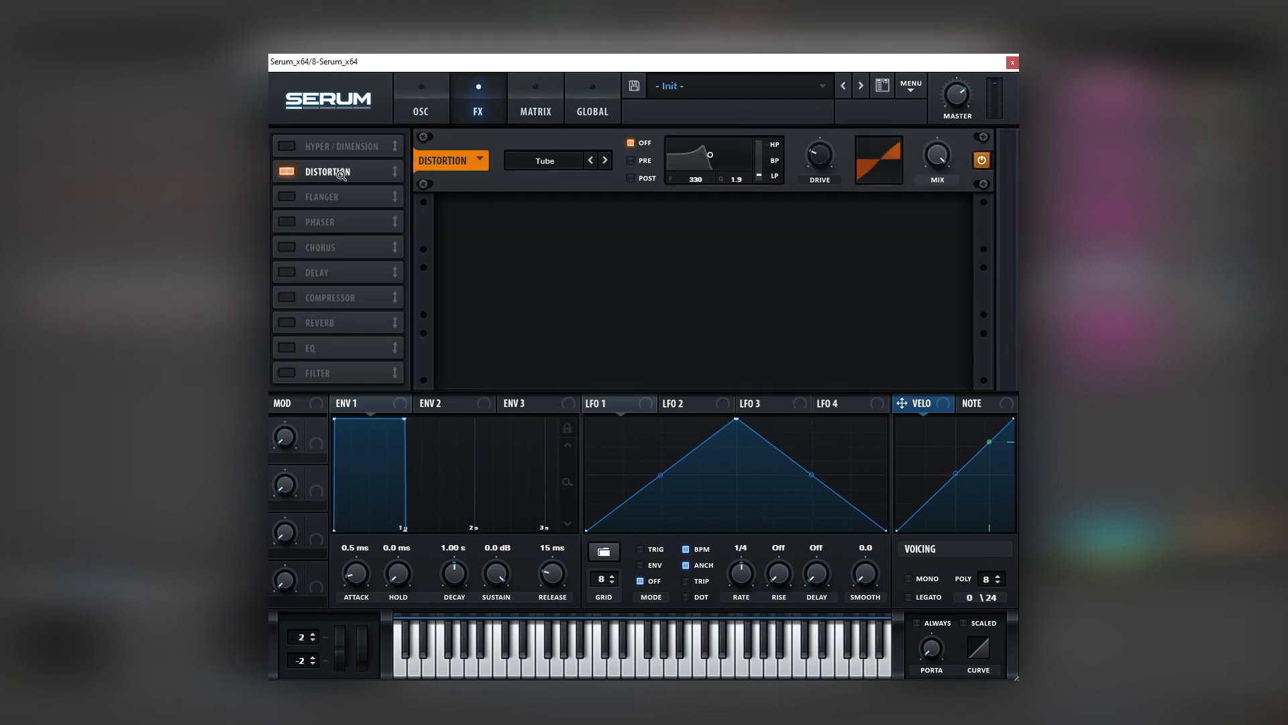
click(604, 161)
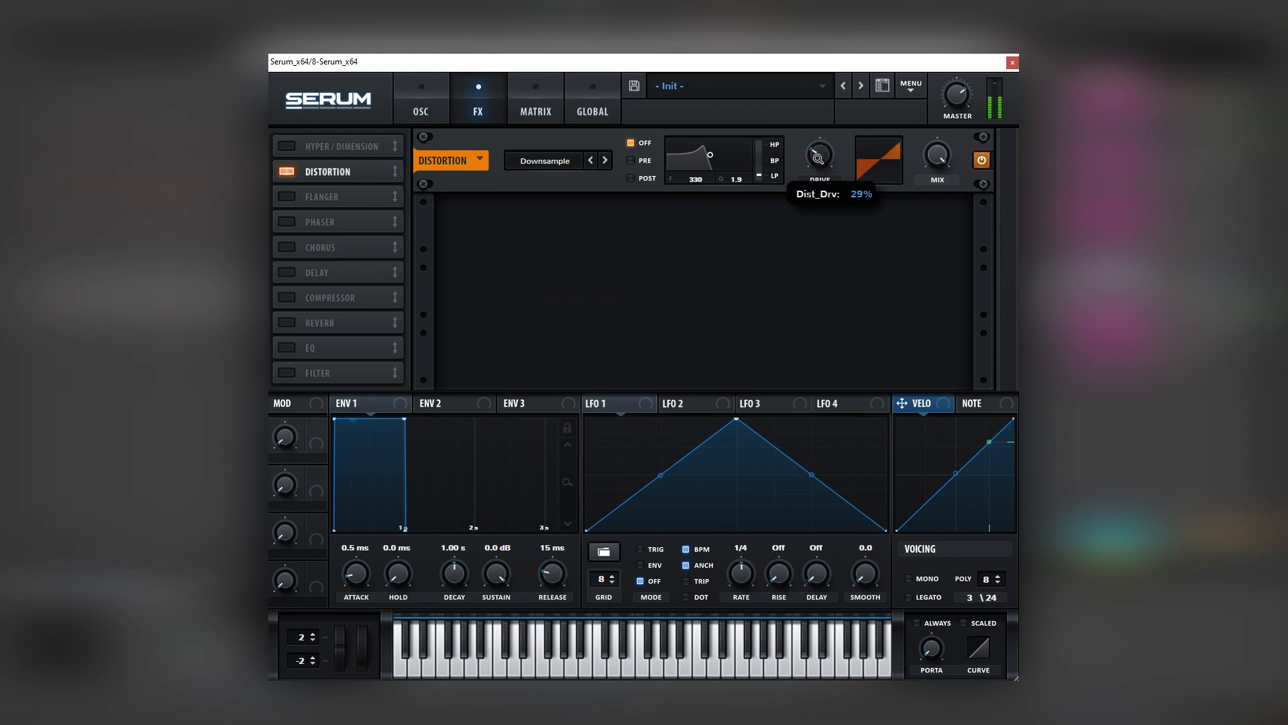
mouse_move(936, 156)
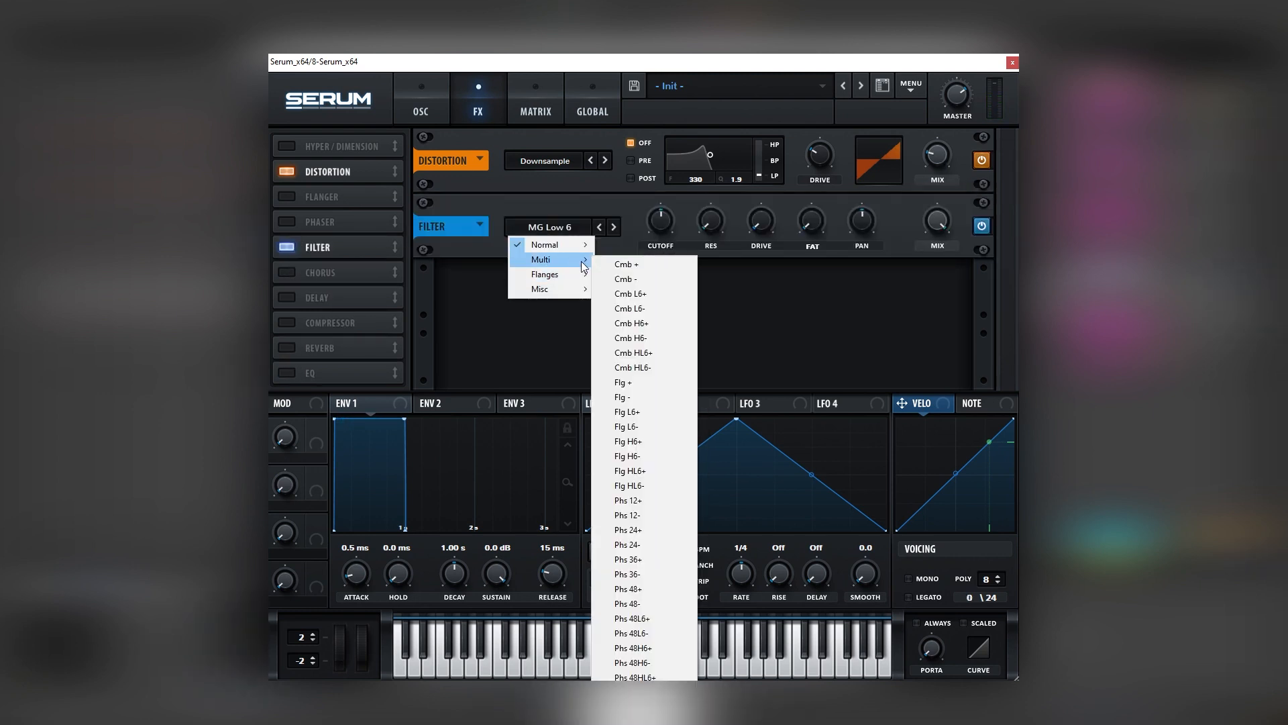
click(627, 499)
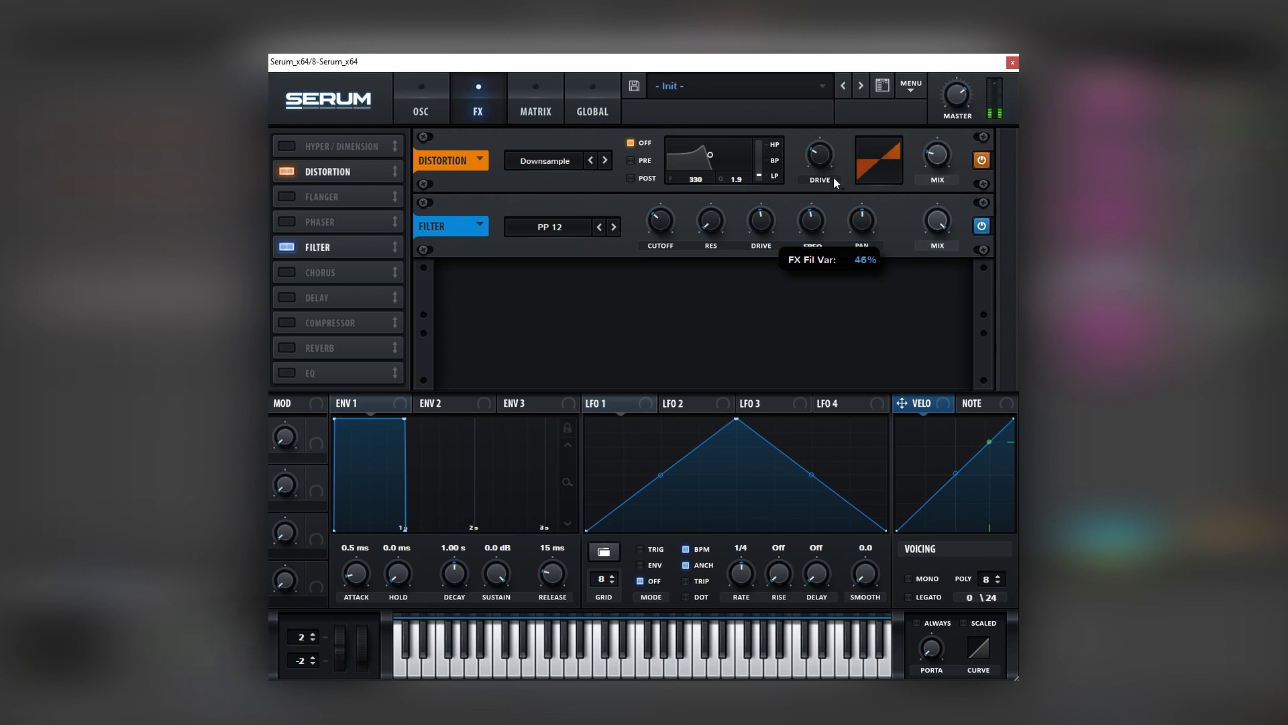
click(287, 272)
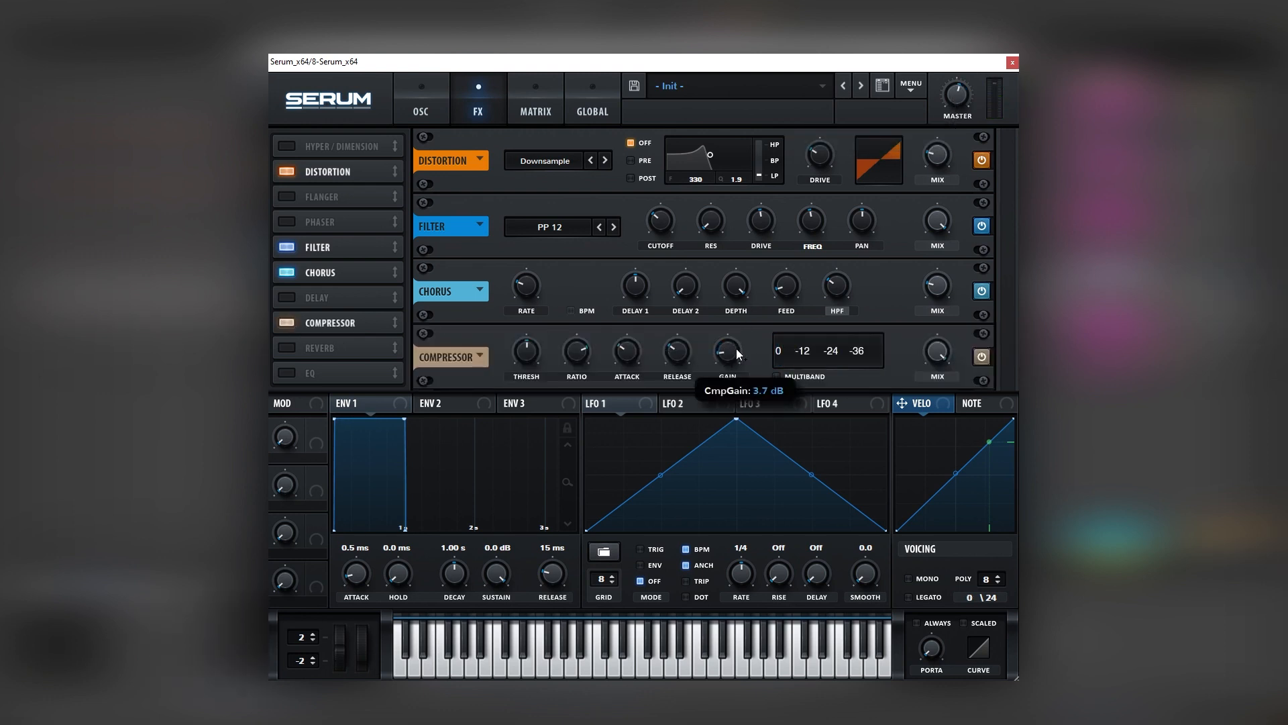
click(420, 96)
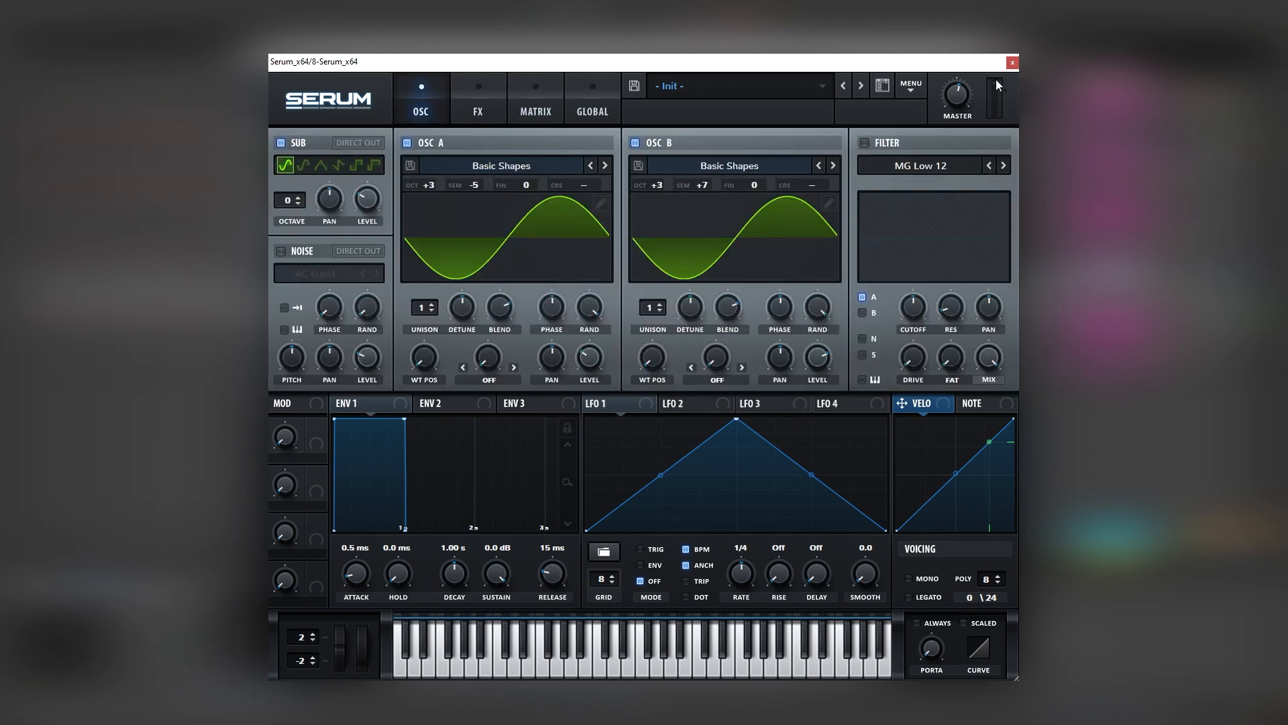
Close the lead Serum window and return to the bass tracks in Arrangement View
click(1011, 62)
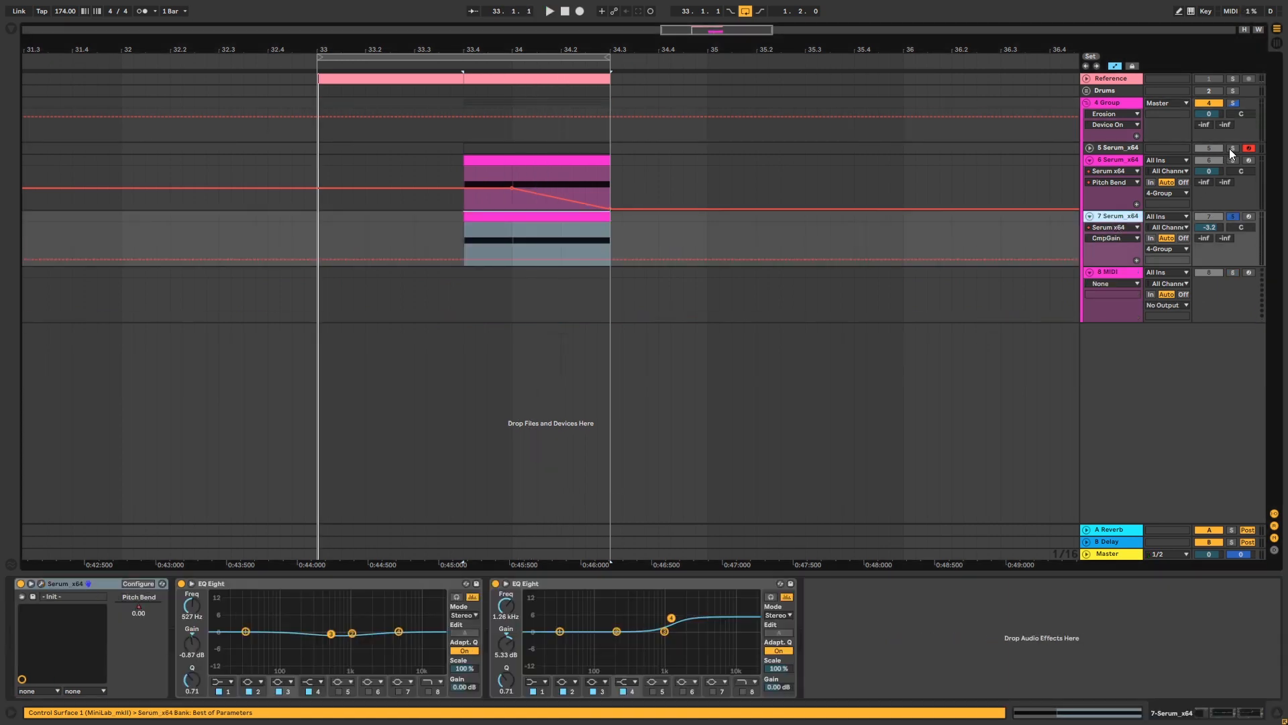
click(549, 10)
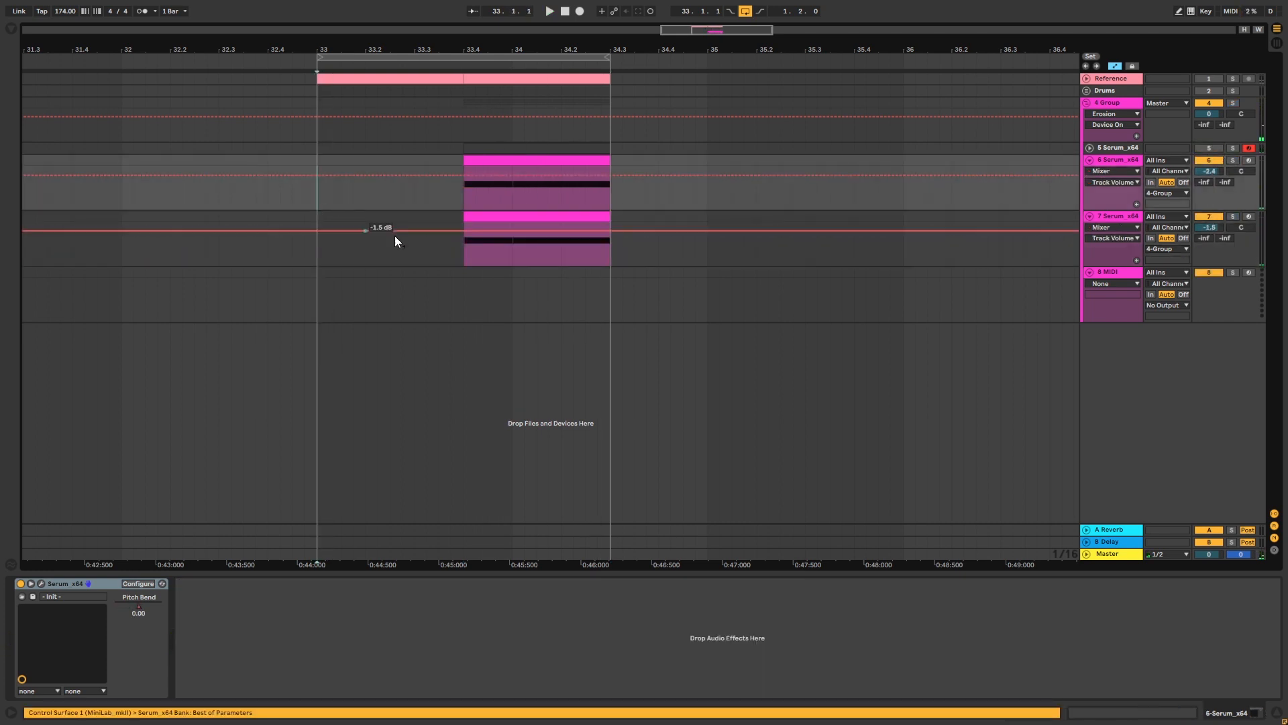
Set the Track Volume lanes so track 6 sits at -2.4 dB and track 7 at -1.5 dB
click(549, 11)
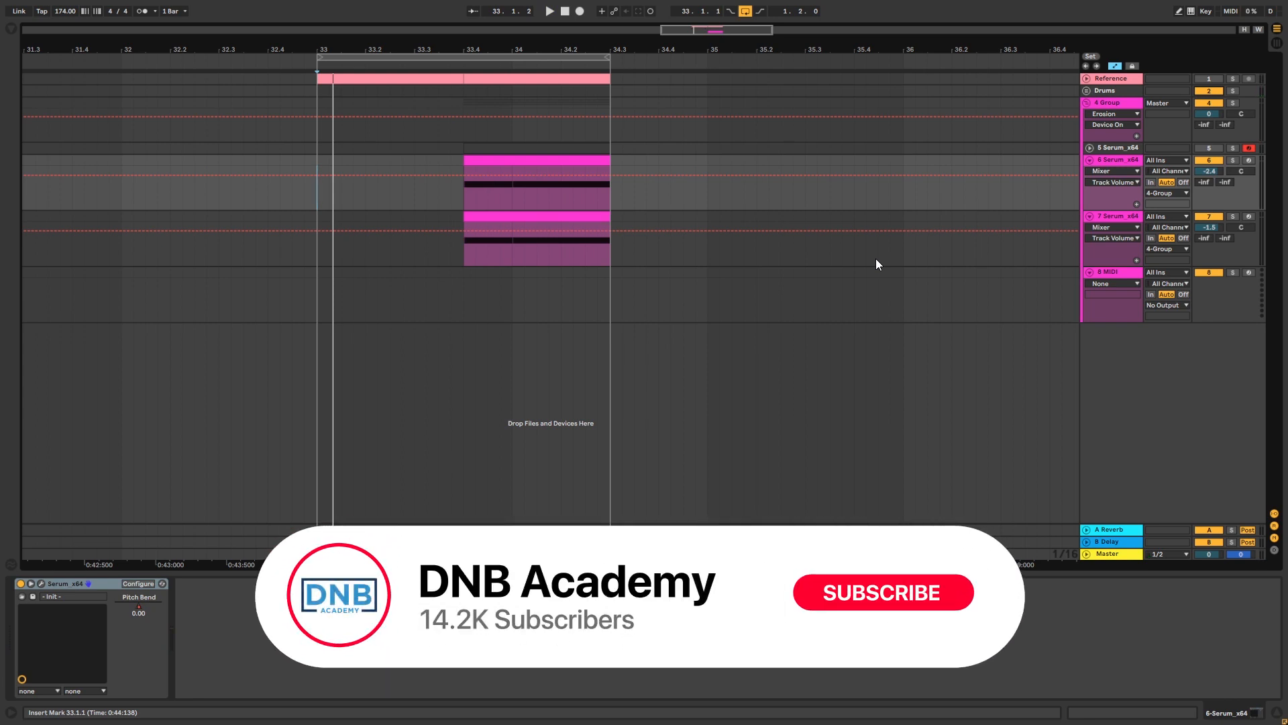
click(881, 592)
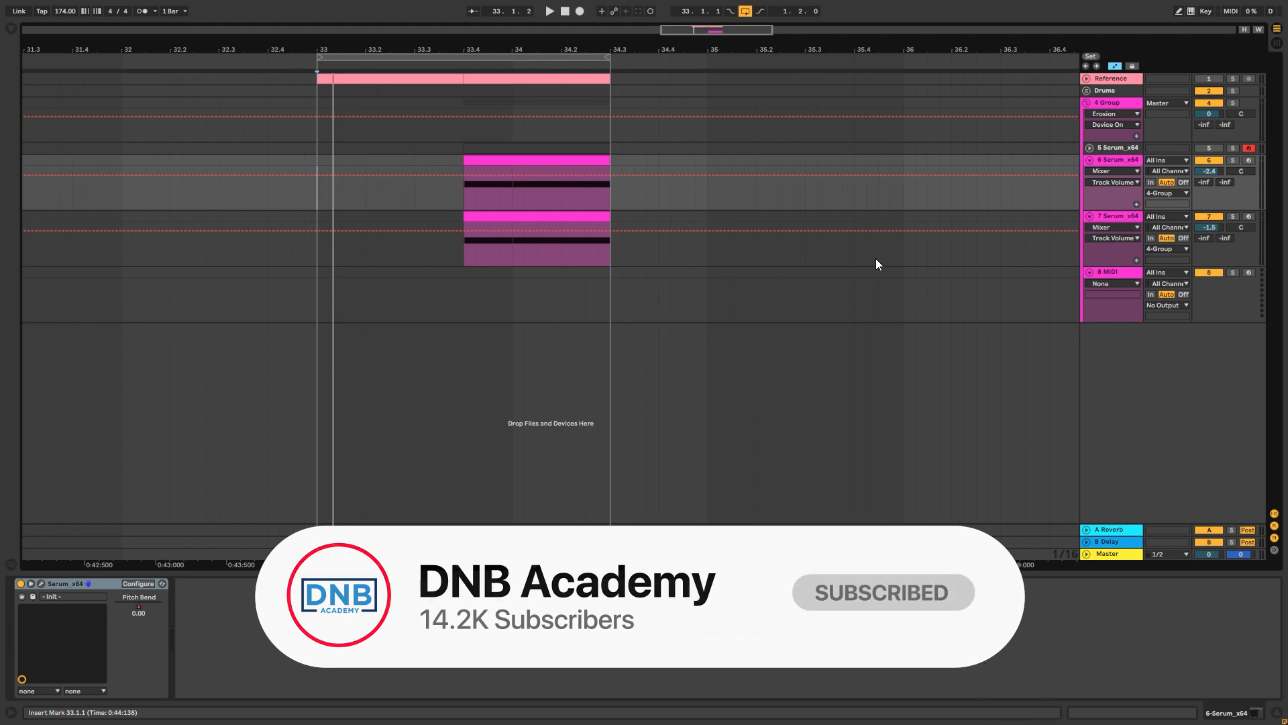